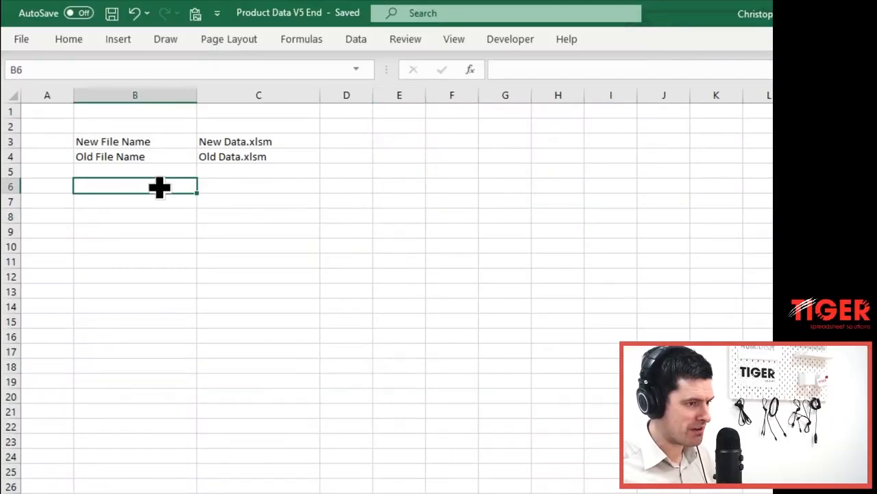
mouse_move(510, 38)
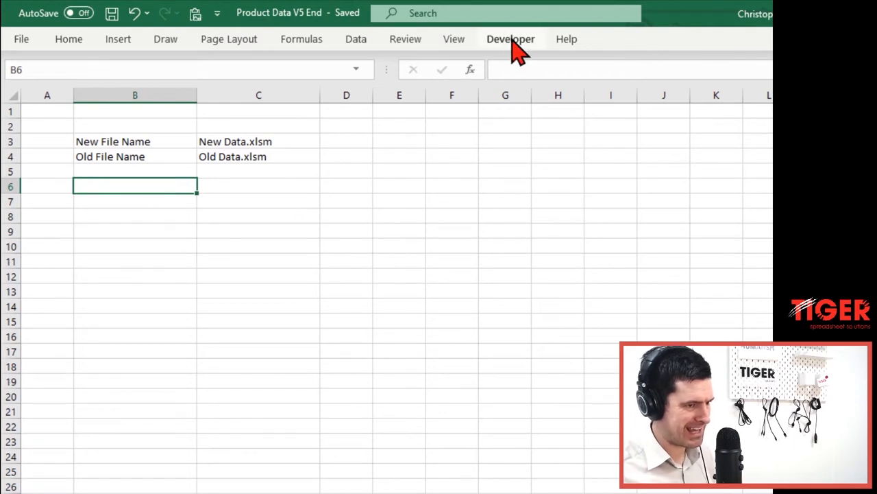
- Choose Insert > Button (Form Control) from the Developer ribbon, ready to draw
left_click(510, 38)
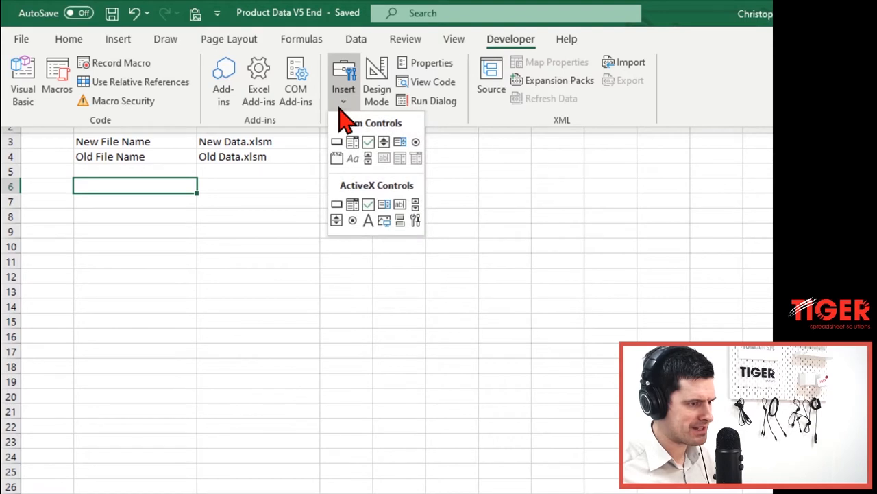
mouse_move(337, 142)
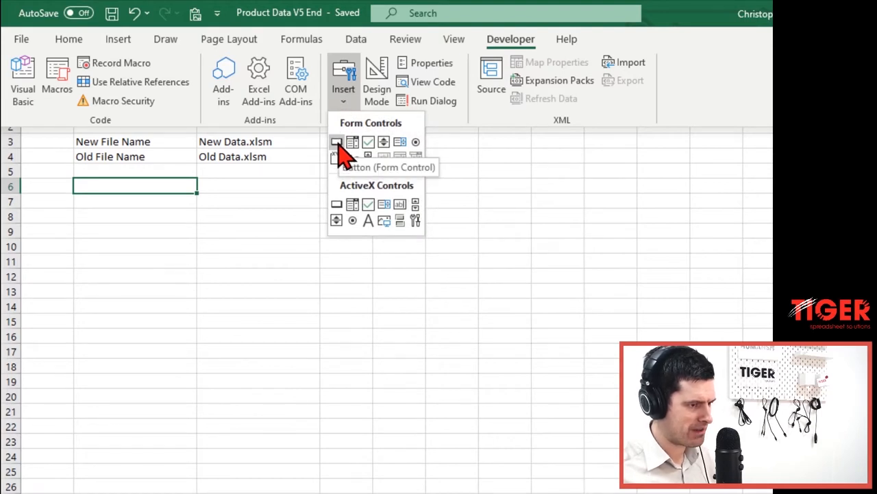
left_click(338, 141)
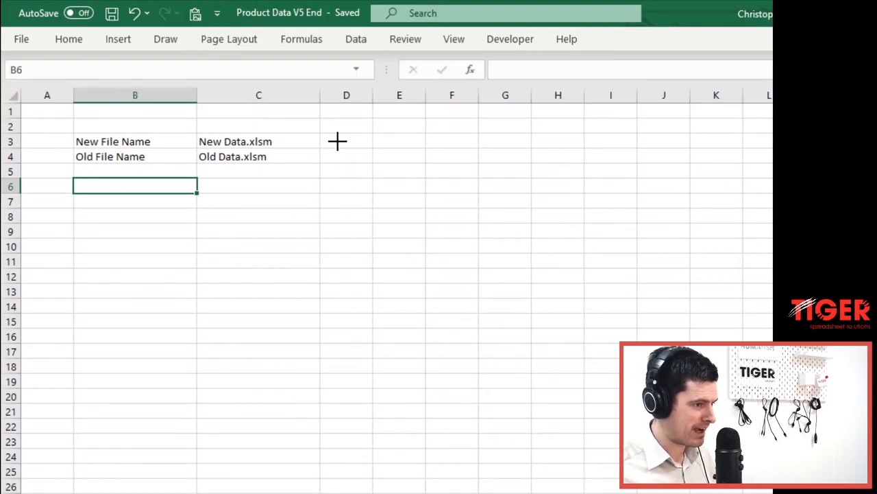
mouse_move(216, 247)
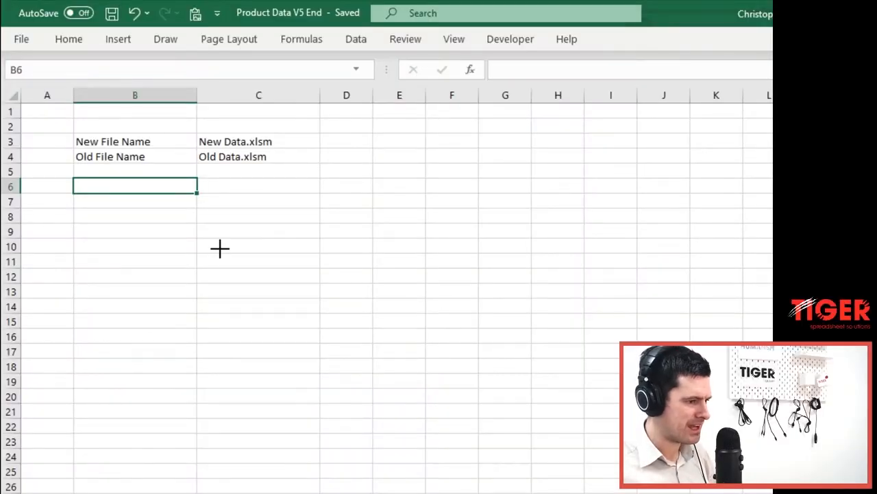
- Draw the button over B6 and assign it the Validate_Files macro
key("alt")
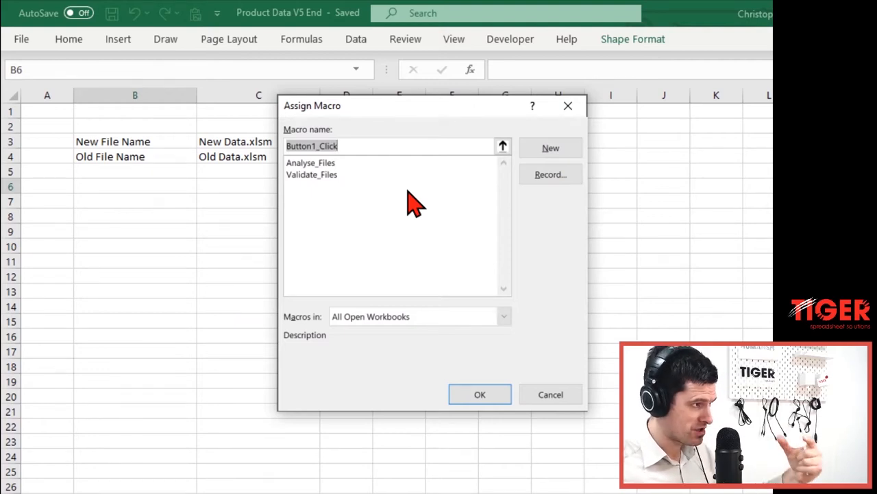
mouse_move(353, 195)
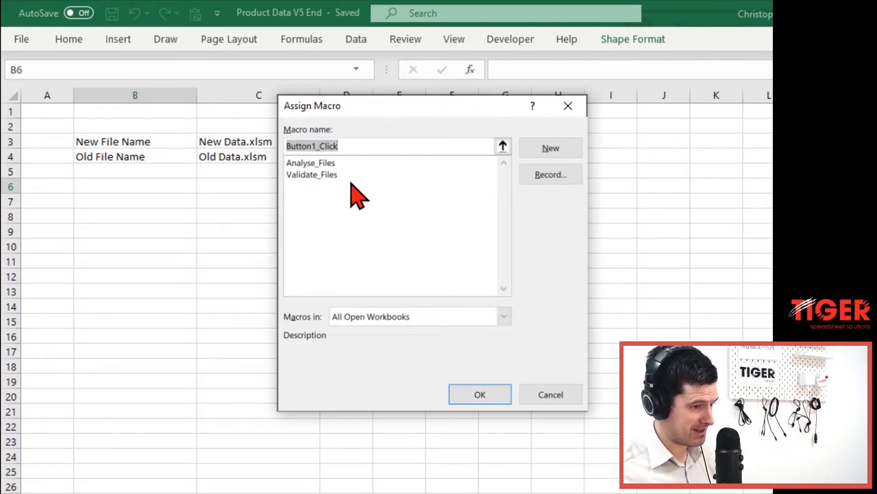
left_click(311, 174)
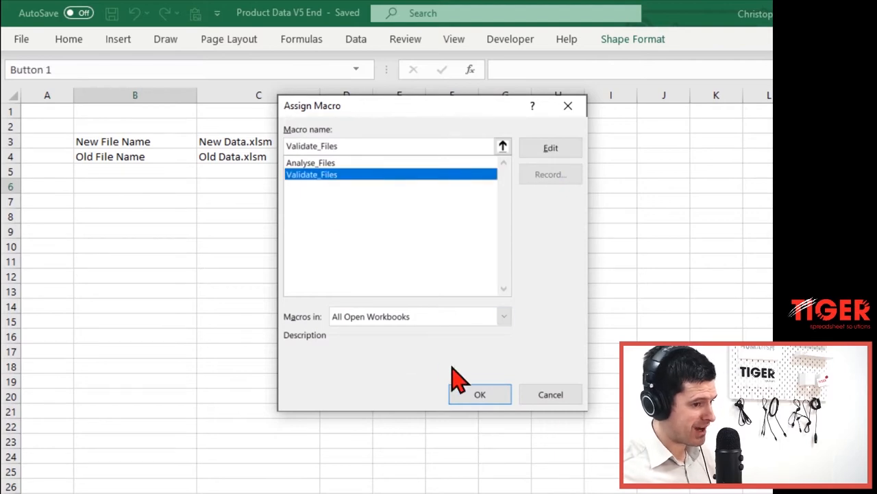
left_click(480, 395)
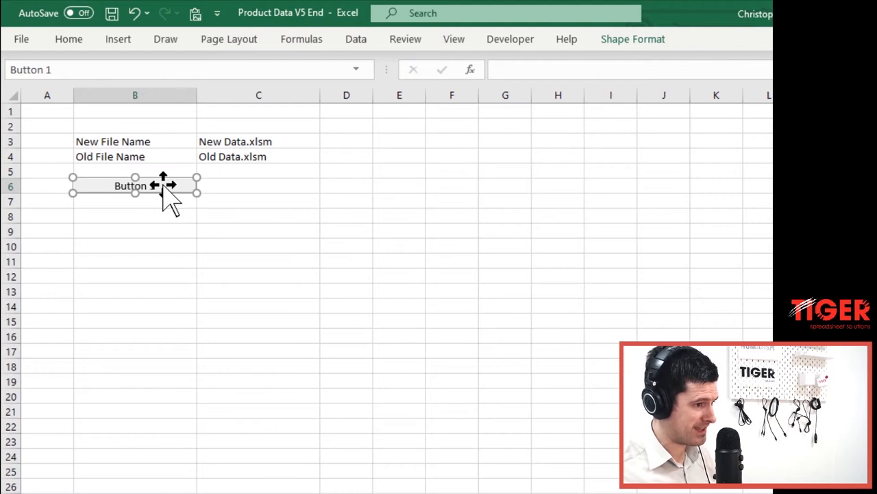
- Change the button caption from Button 1 to 'Validate Files'
right_click(134, 186)
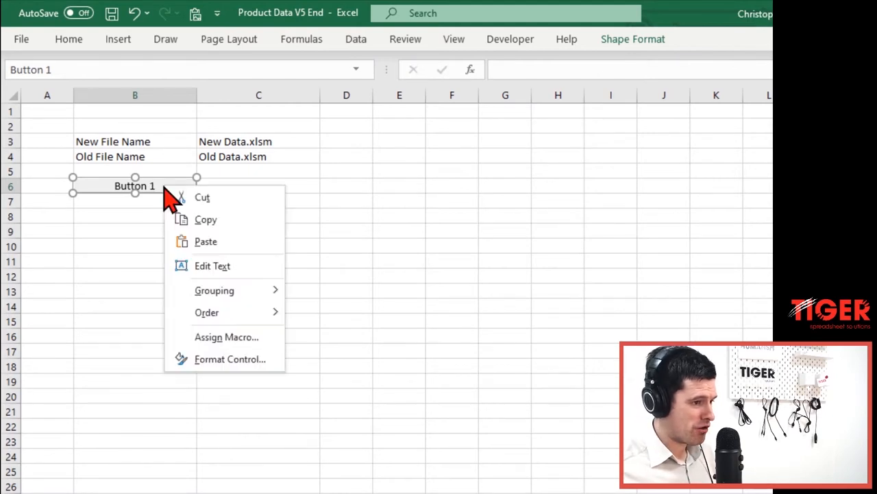
left_click(205, 269)
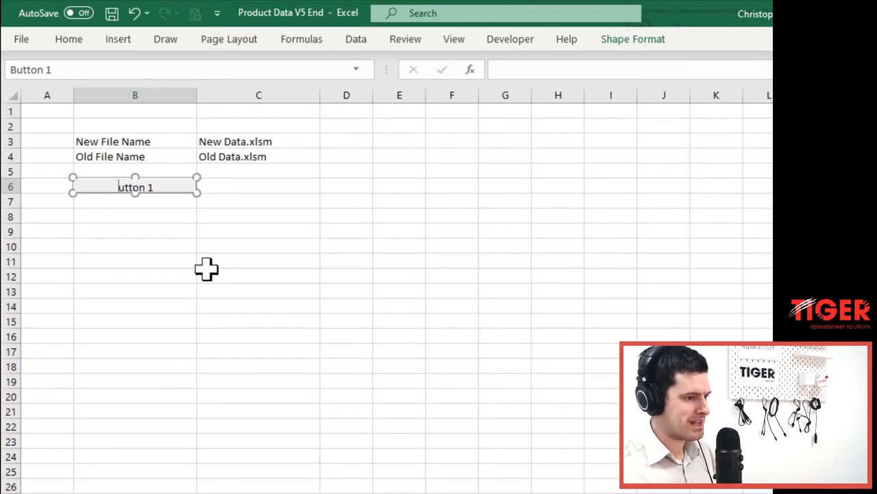
type("VV")
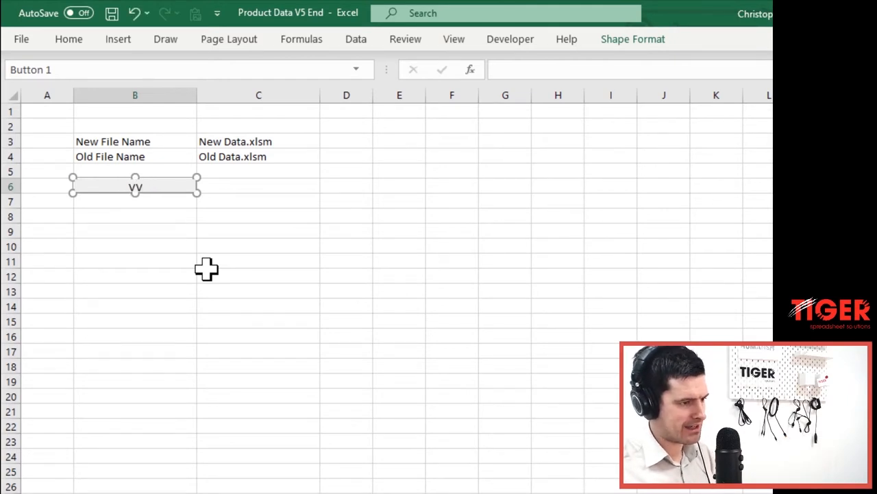
type("Validate F")
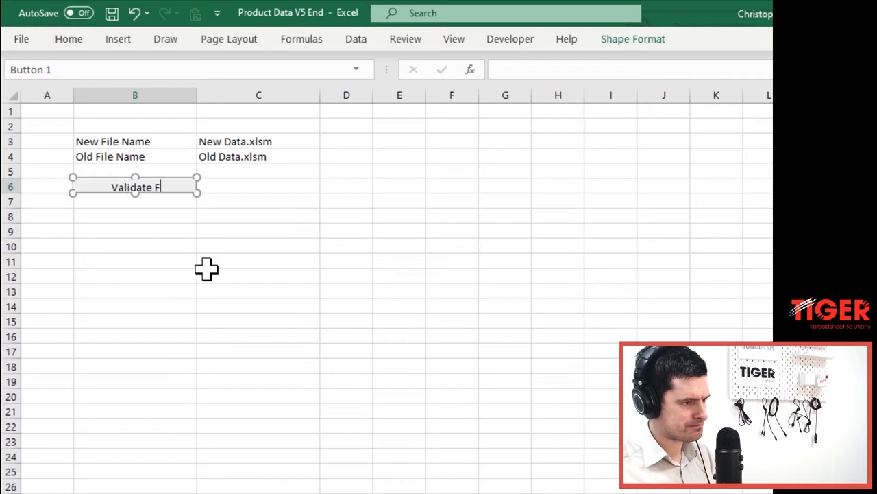
type("iles")
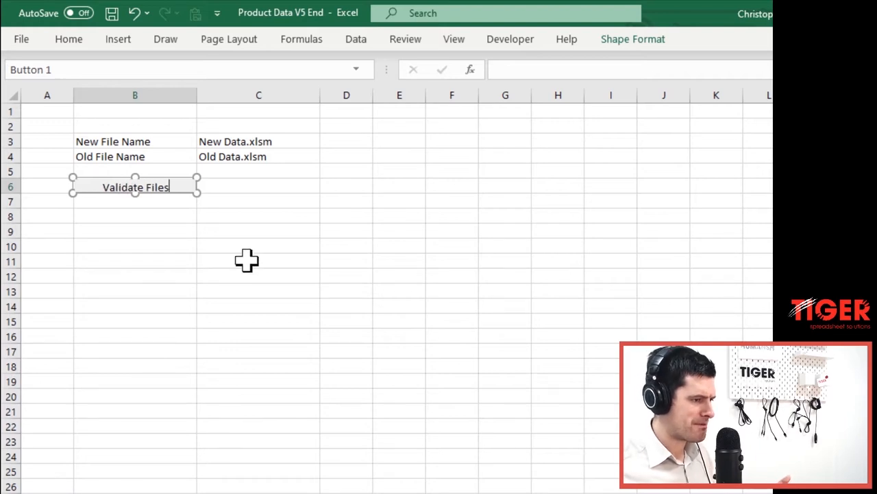
left_click(258, 186)
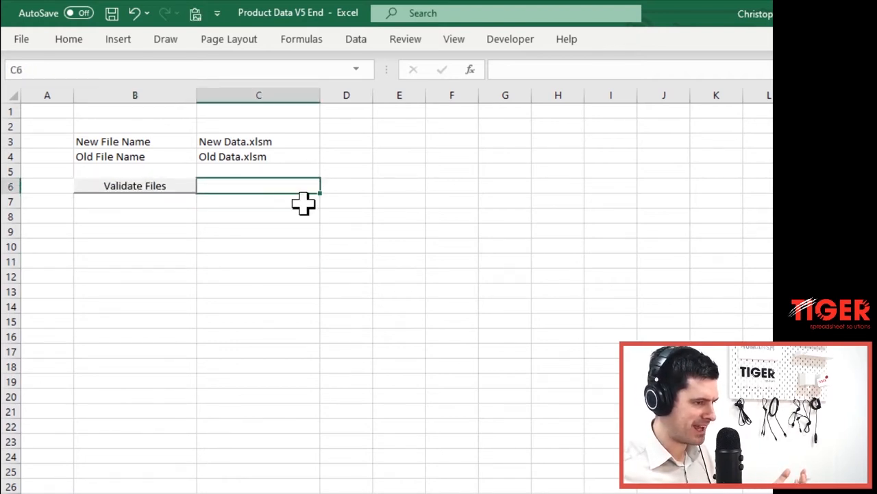
mouse_move(177, 389)
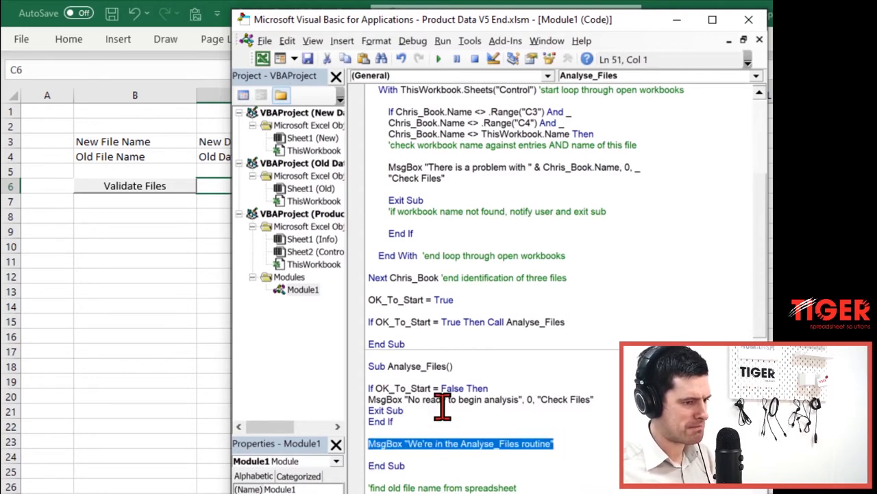
- Add MsgBox "You are in the Validate routine" as the first line of Sub Validate_Files
left_click(418, 321)
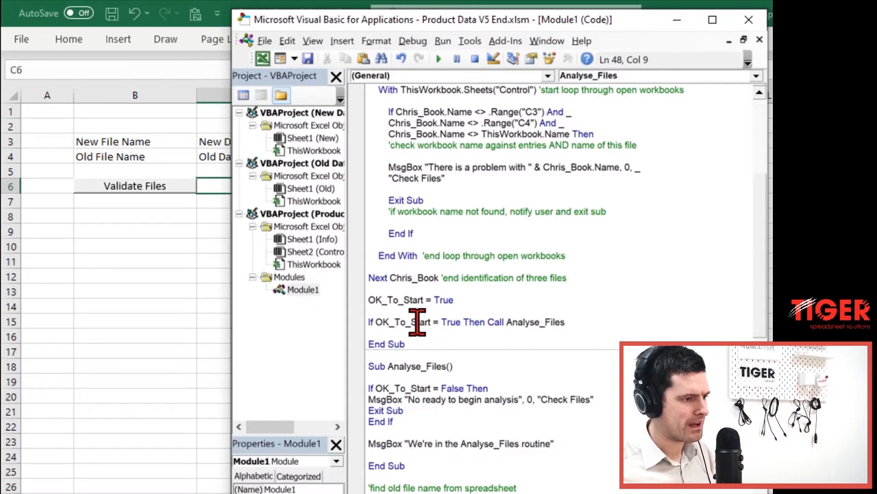
scroll("up", 3)
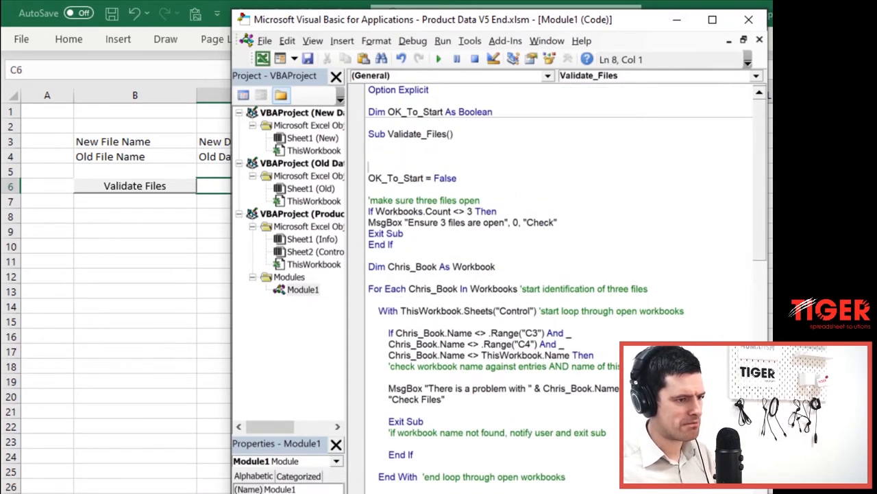
type("MSgbox")
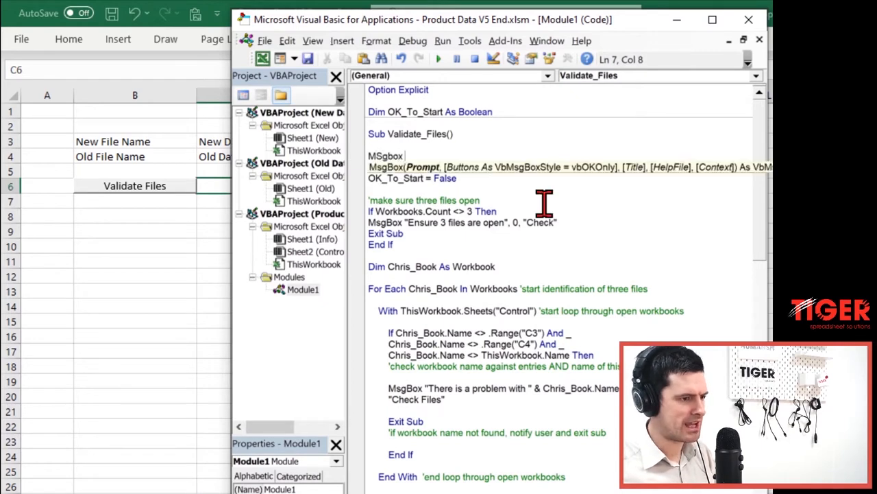
type("\"")
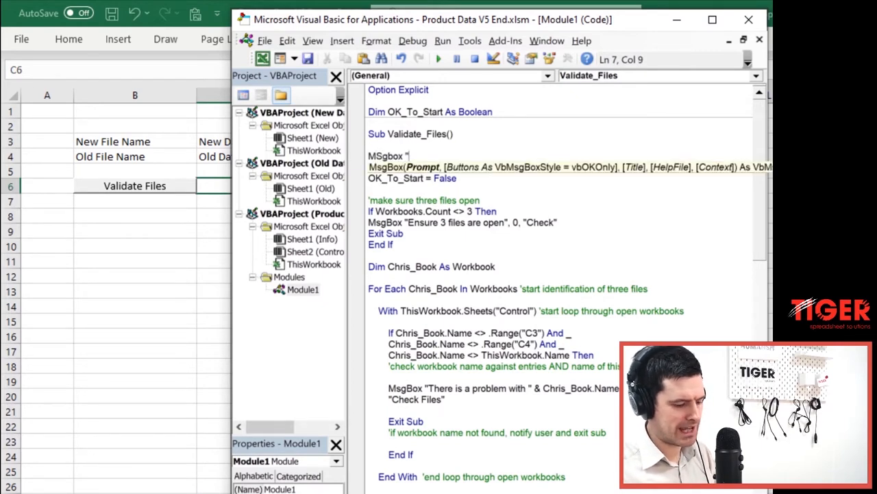
type("You are in")
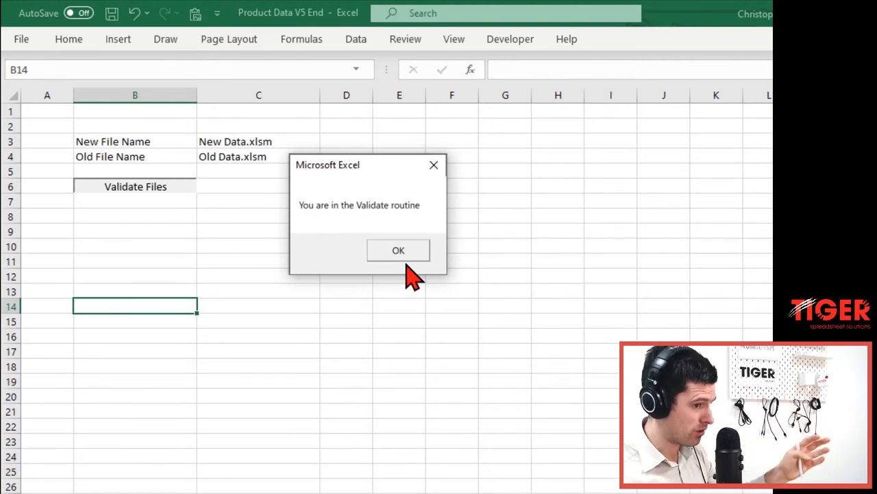
- Acknowledge the Validate routine and Analyse_Files routine message boxes
left_click(398, 249)
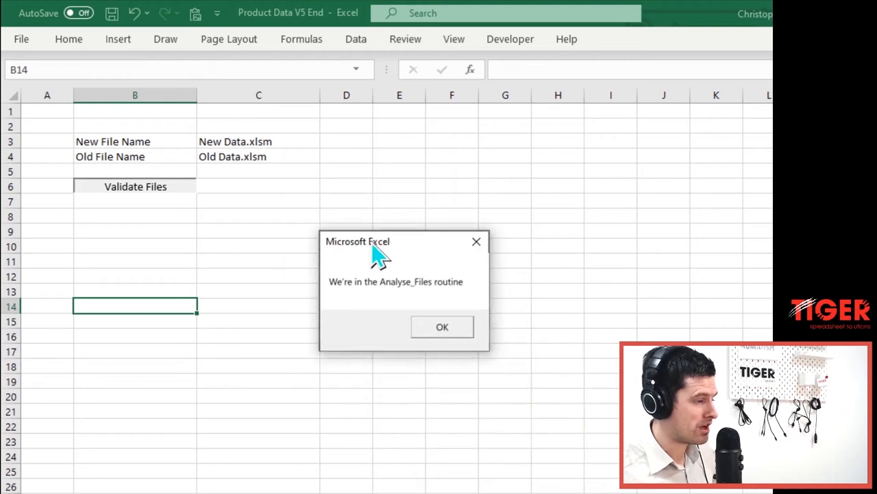
left_click(442, 327)
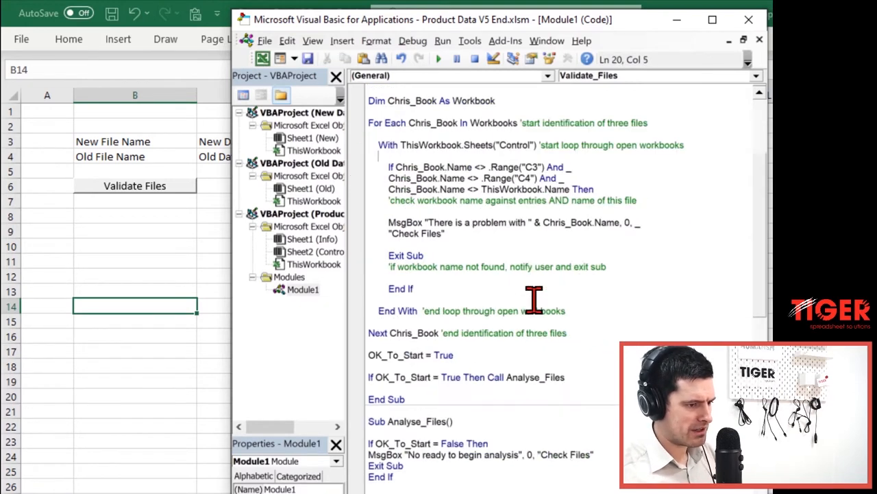
- Scroll through the Analyse_Files sub in Module1 to review it
scroll("down", 3)
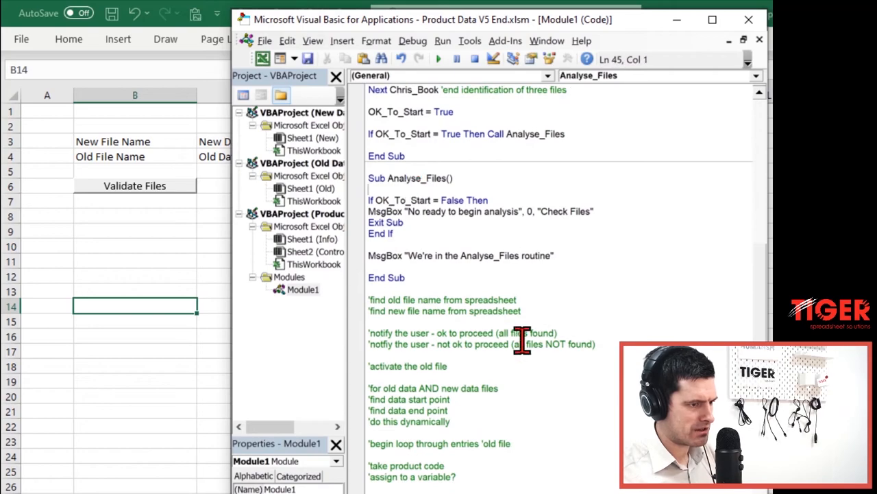
scroll("up", 3)
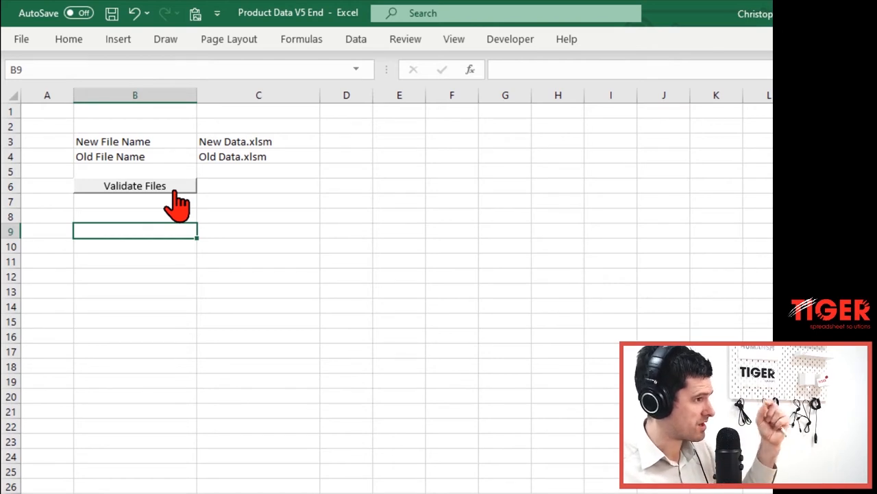
- Ctrl-drag a copy of the Validate Files button and position it in row 7 beneath the original
left_click(135, 185)
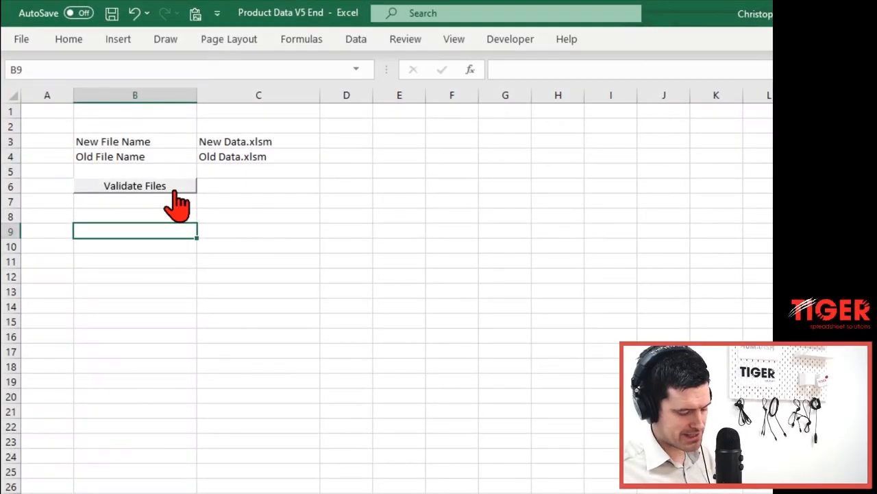
right_click(134, 185)
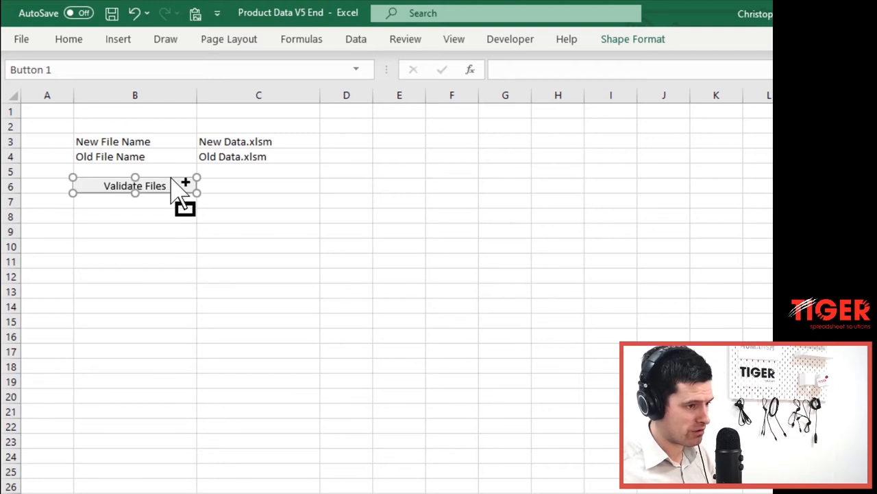
left_click_drag(134, 185, 281, 286)
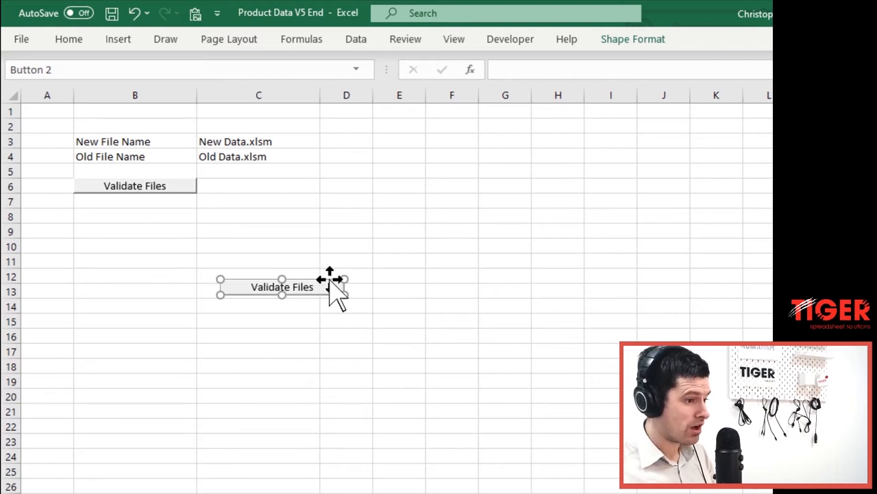
left_click_drag(283, 287, 258, 277)
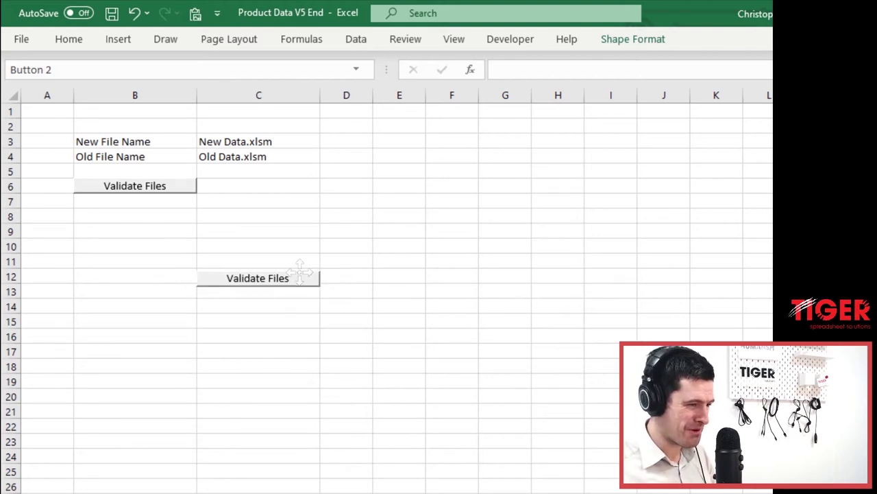
left_click_drag(258, 277, 135, 201)
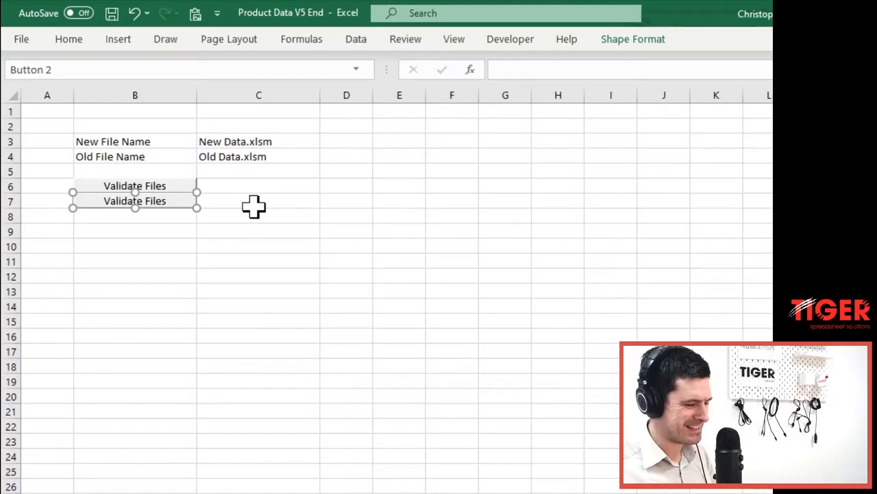
left_click(258, 261)
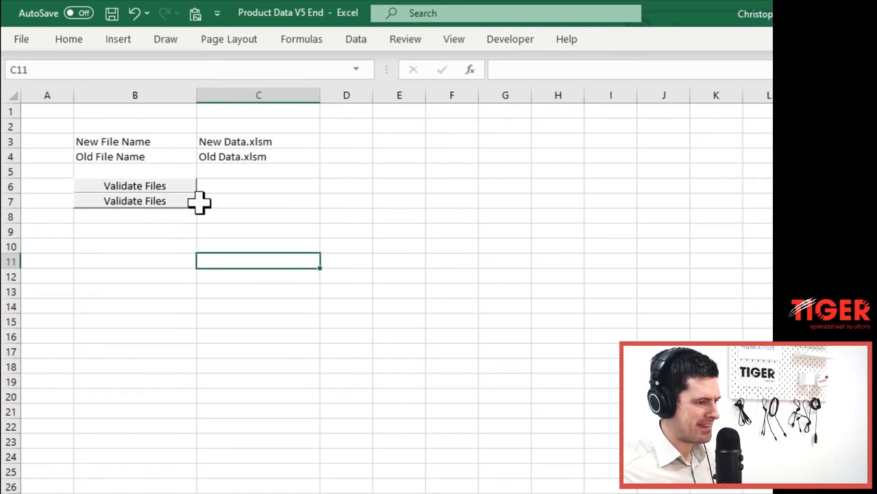
- Change the lower button's caption to 'Analyse Files'
right_click(134, 200)
type("Ana")
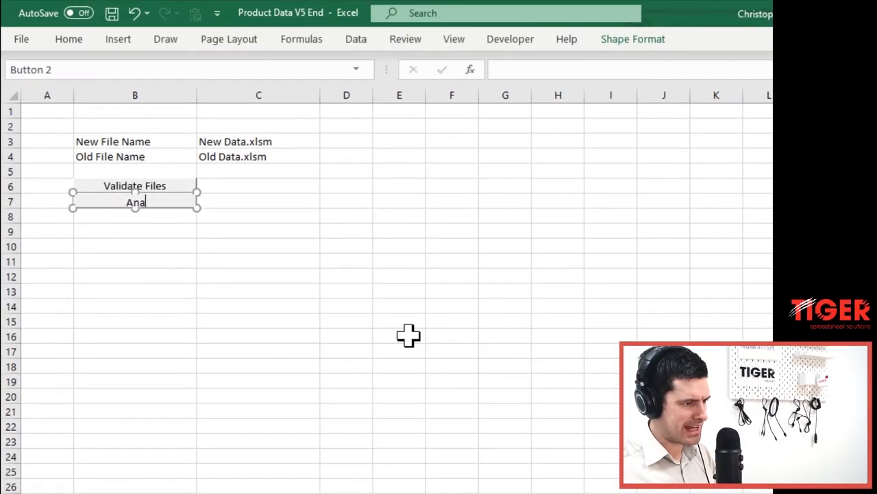
type("lyse File")
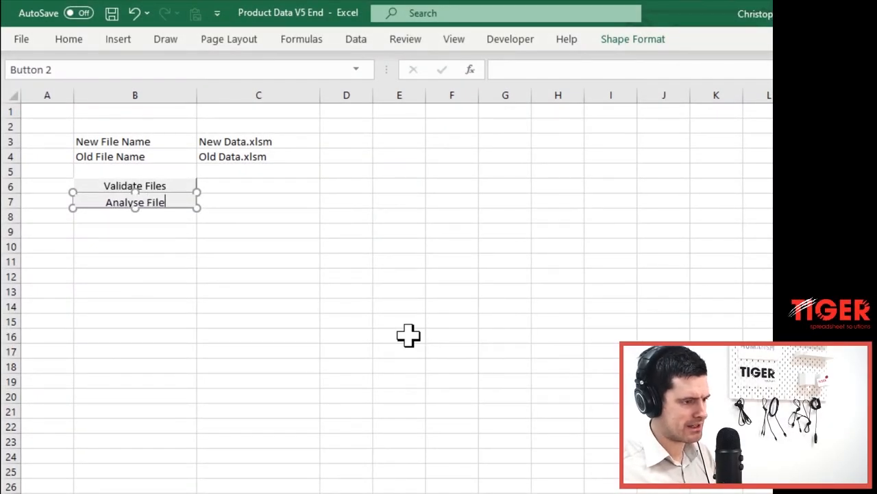
left_click(453, 320)
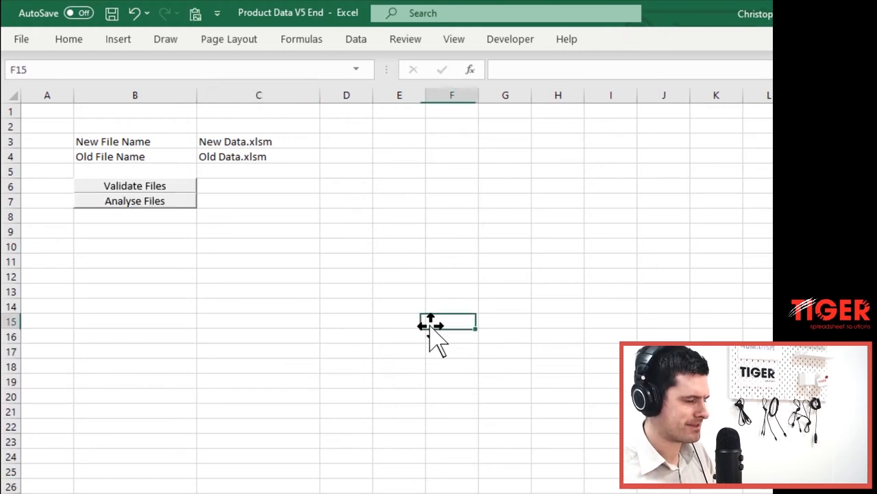
left_click(134, 200)
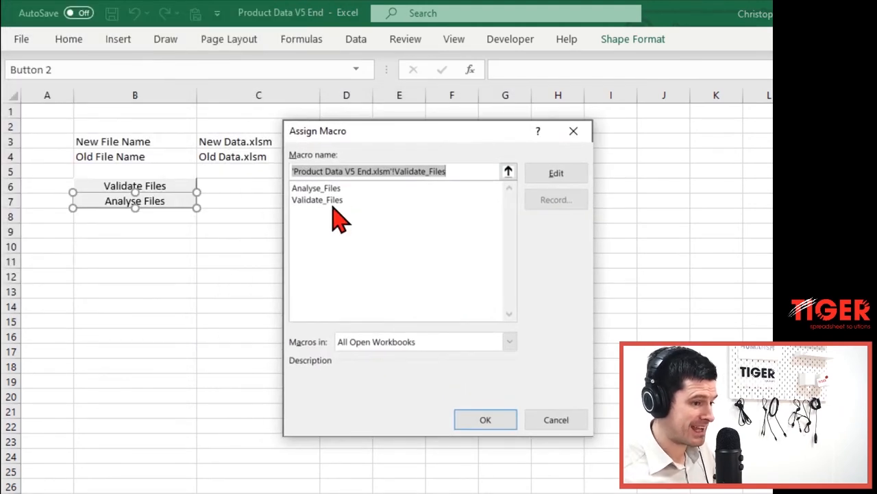
- Assign the Analyse_Files macro to the button and confirm it reports the Analyse_Files routine message
left_click(315, 188)
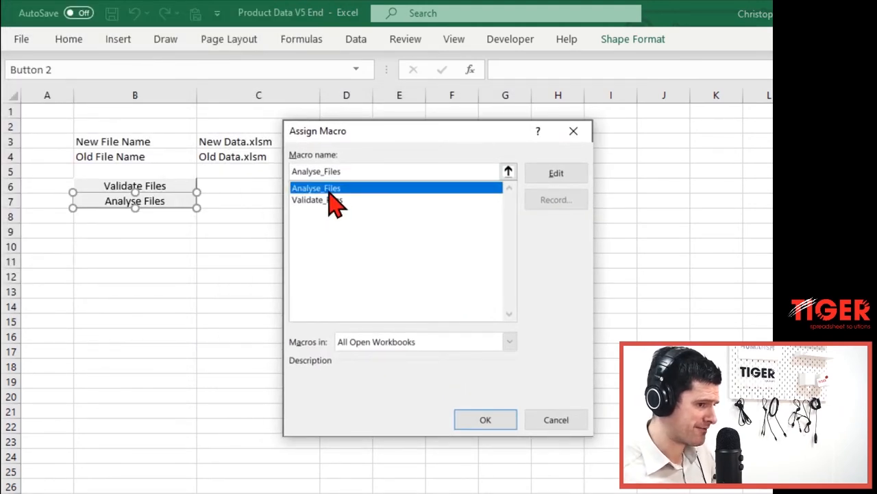
left_click(485, 420)
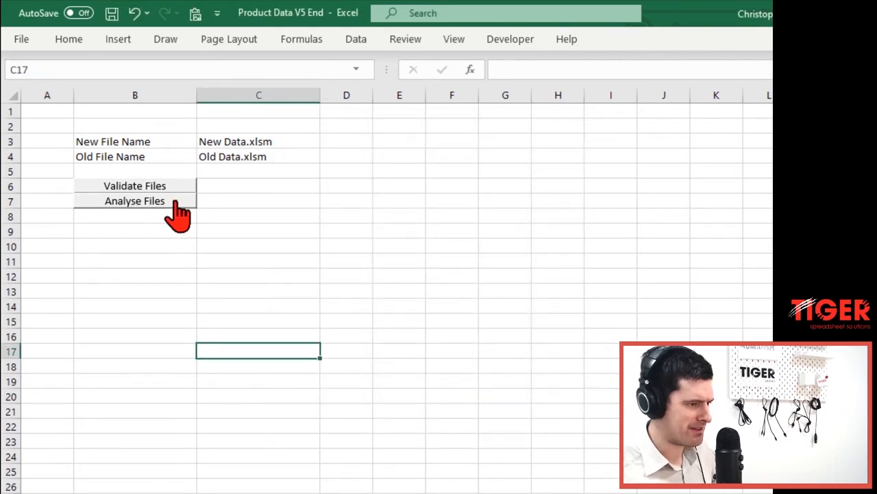
left_click(135, 200)
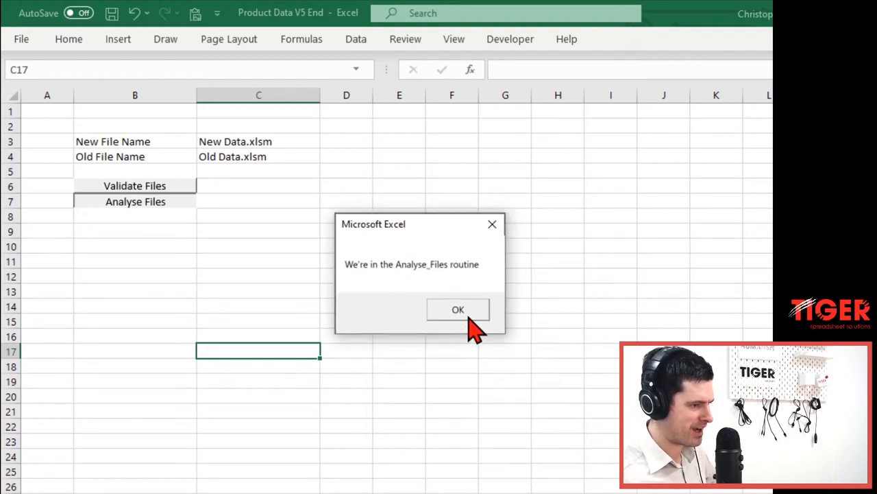
left_click(458, 310)
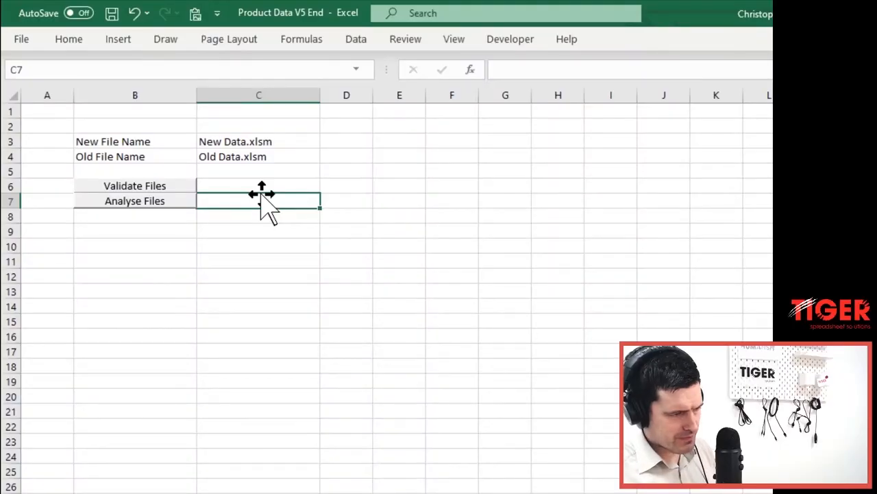
- Deselect the button and run Analyse Files a second time
left_click(135, 291)
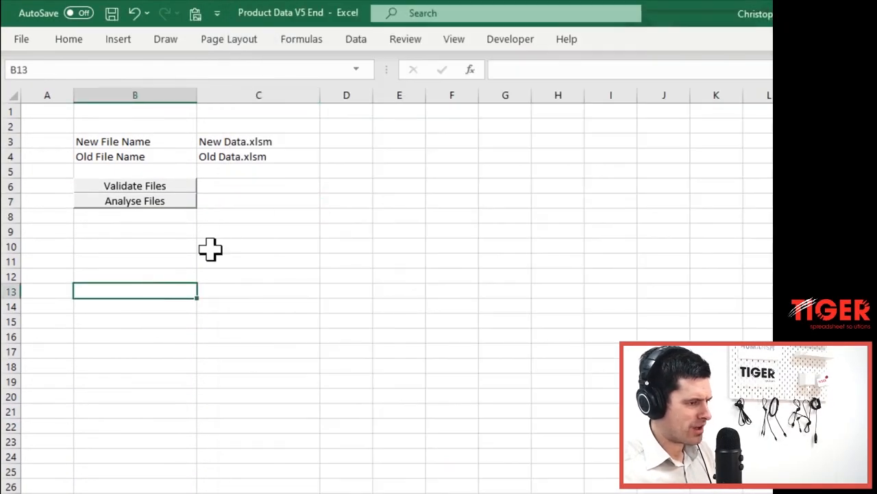
left_click(258, 185)
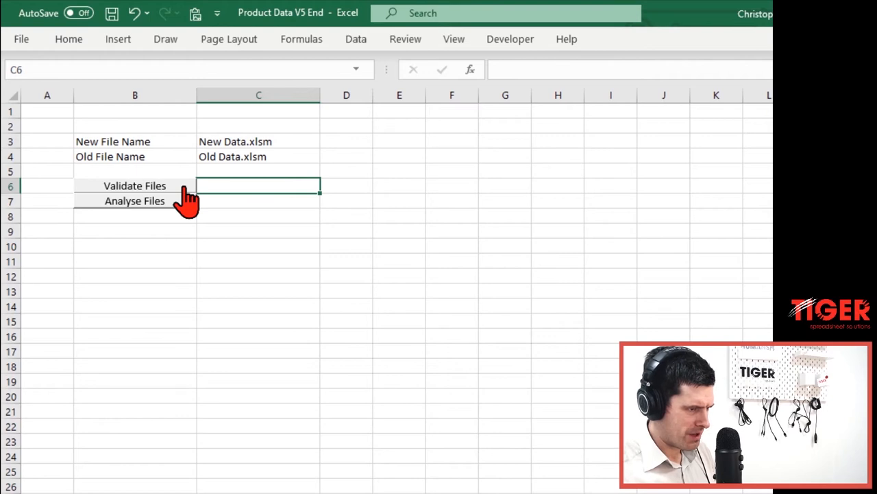
mouse_move(181, 216)
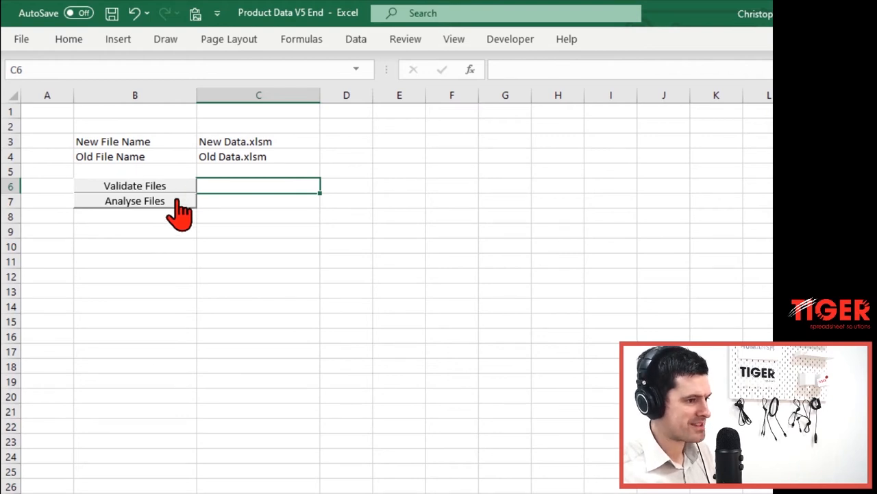
left_click(135, 201)
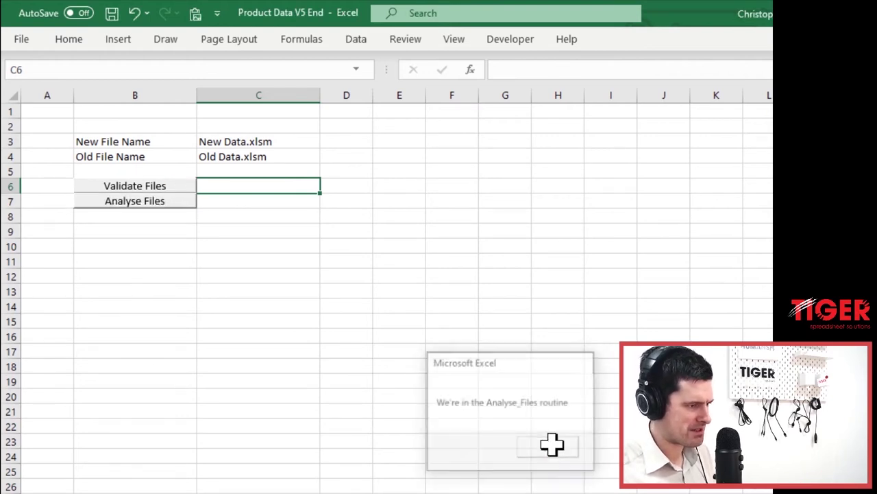
- Inside If OK_To_Start = True, add MsgBox "Files ok - you can now analyse files", 0, "OK"
left_click(553, 444)
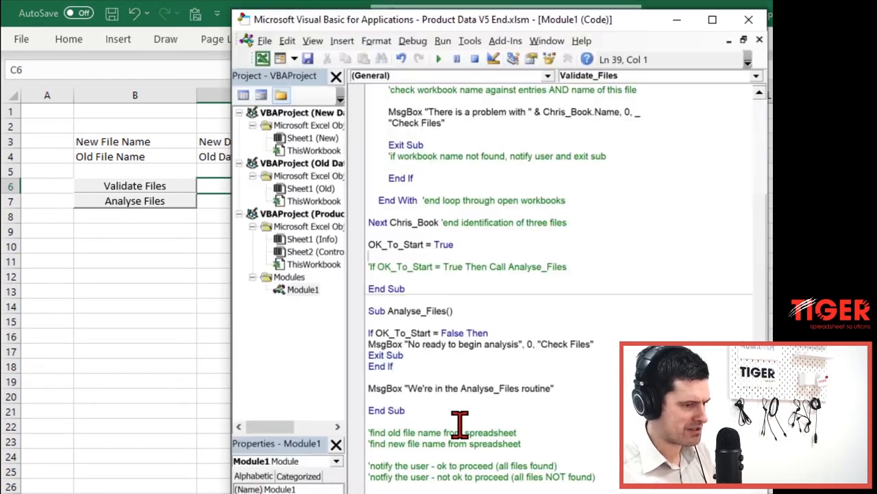
left_click(568, 266)
type("End If")
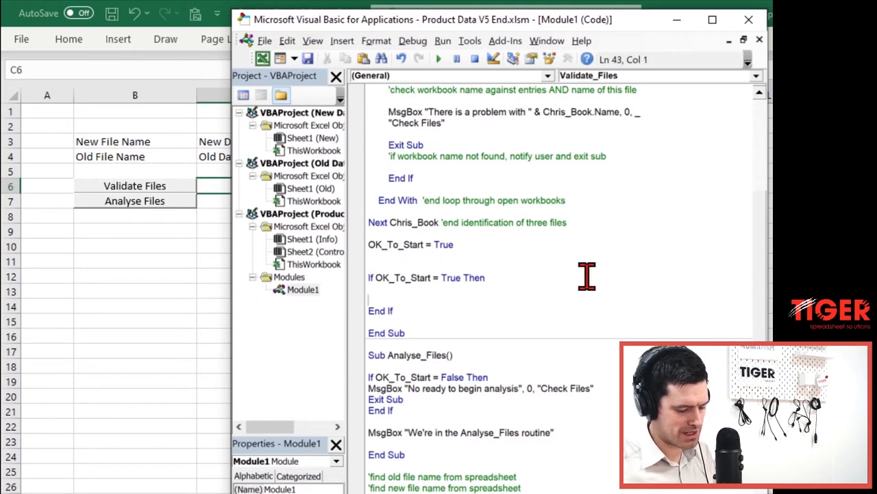
type("MSgbox \"")
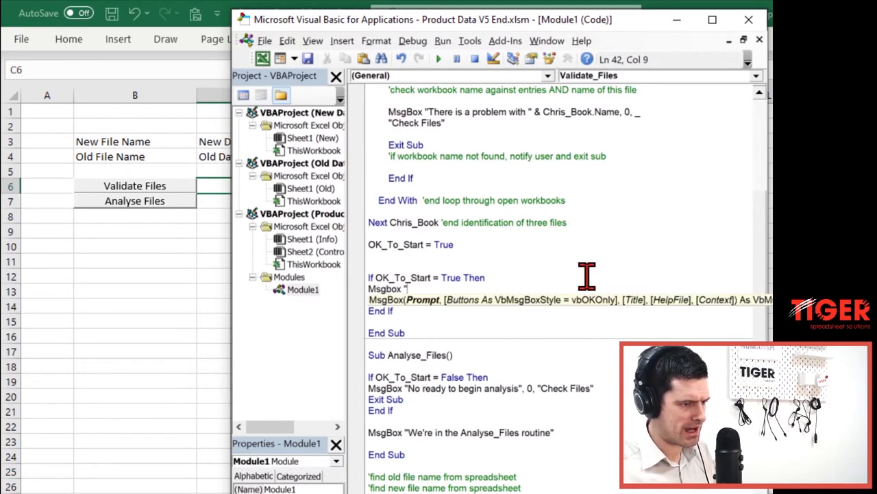
type("Ok")
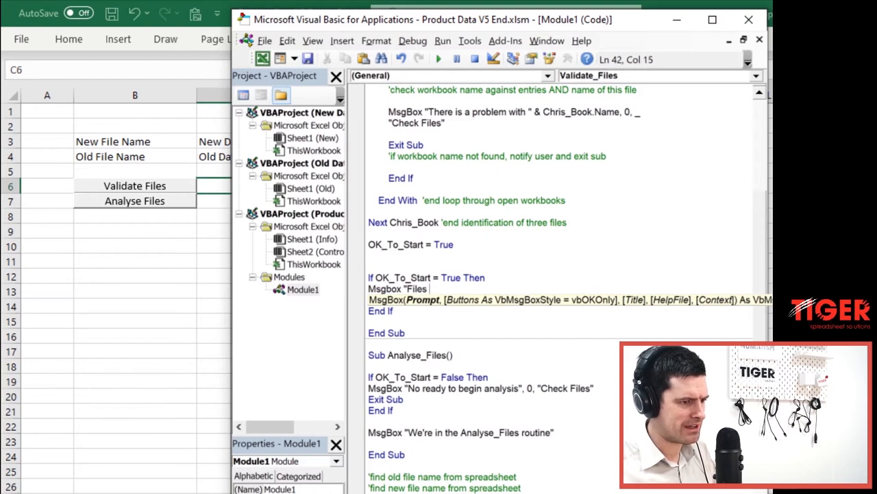
type("ok - you can now analy")
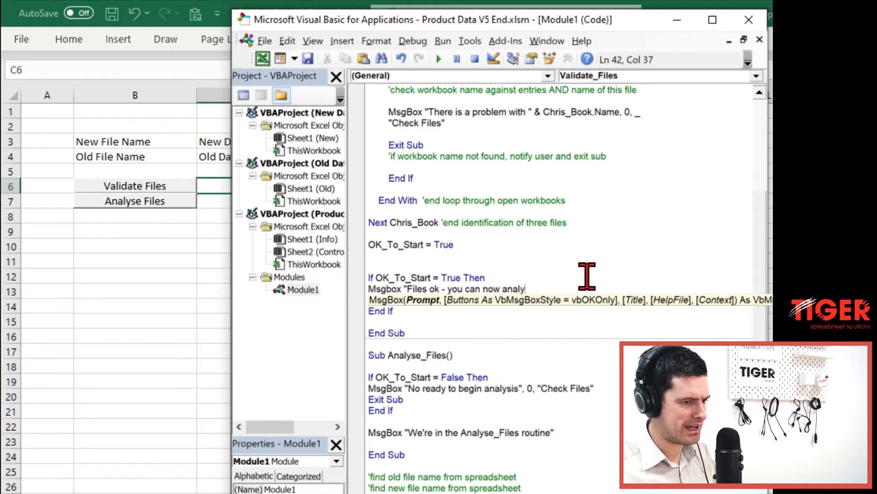
type("se files\"")
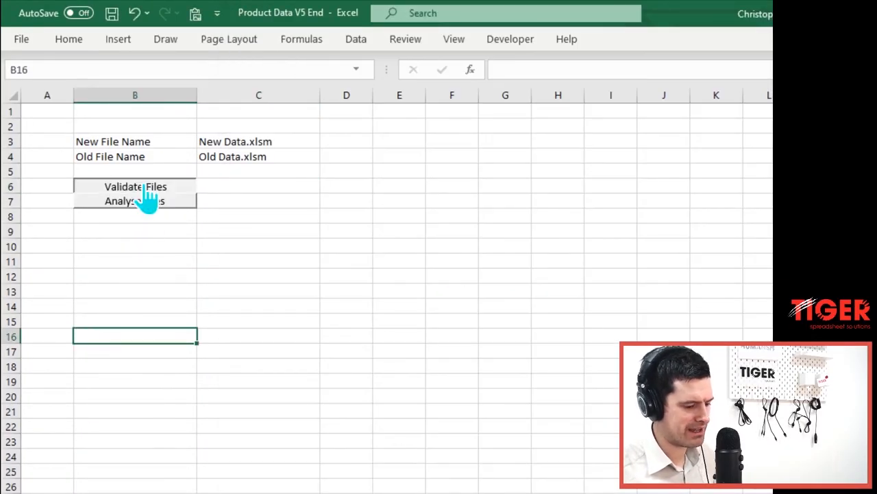
- Run Validate Files and acknowledge the 'Files ok - you can now analyse files' message
left_click(134, 187)
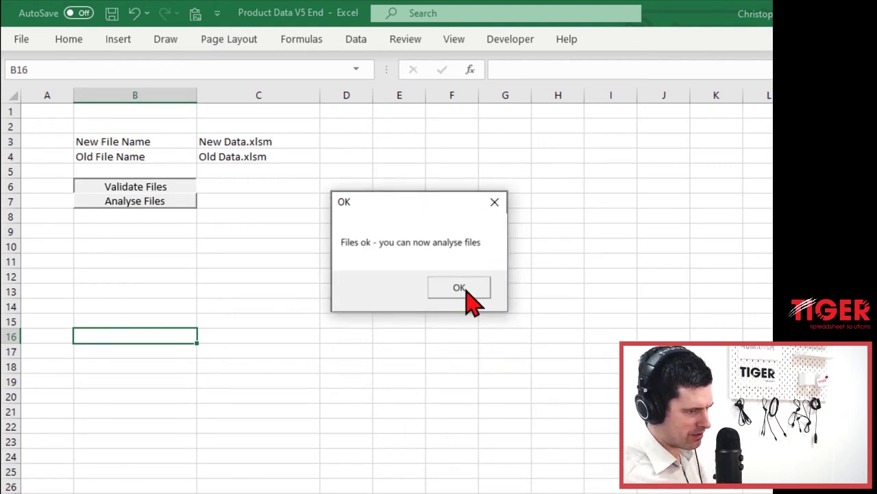
left_click(459, 286)
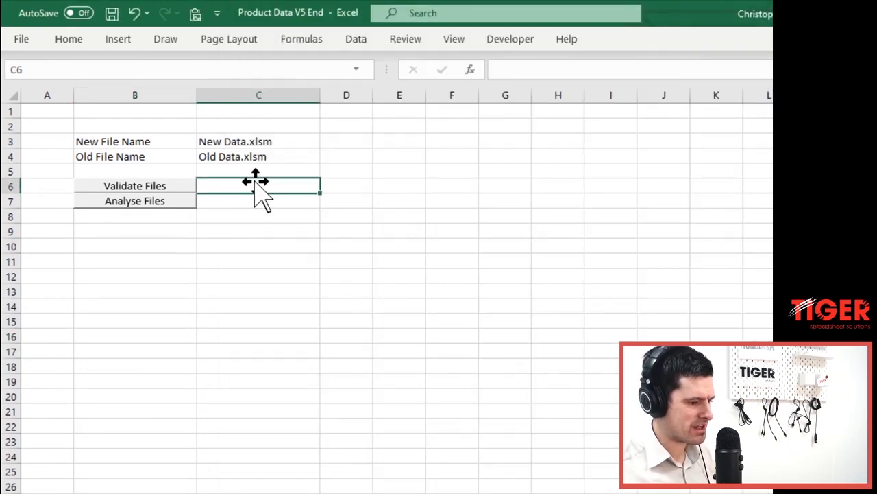
mouse_move(469, 296)
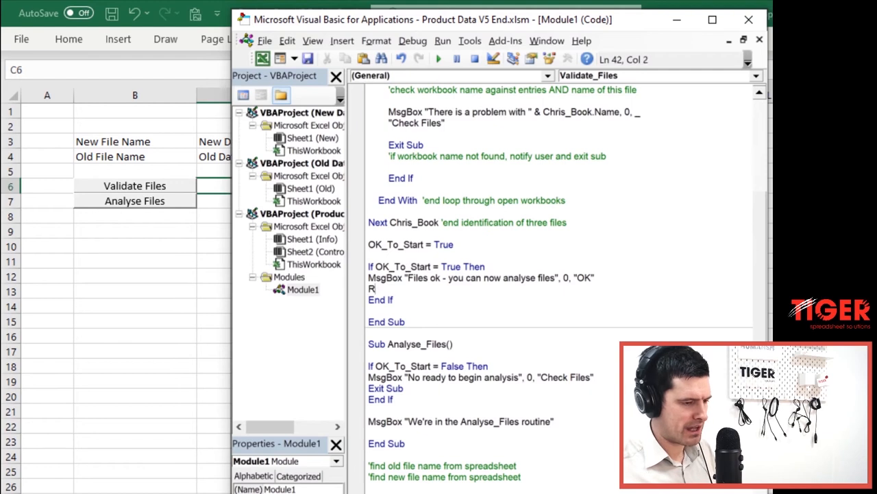
- Add Range("C6").Value = "Last Validated: " & Format(Now(), "HH:MM:SS") to Validate_Files
type("ange(\"C6\"")
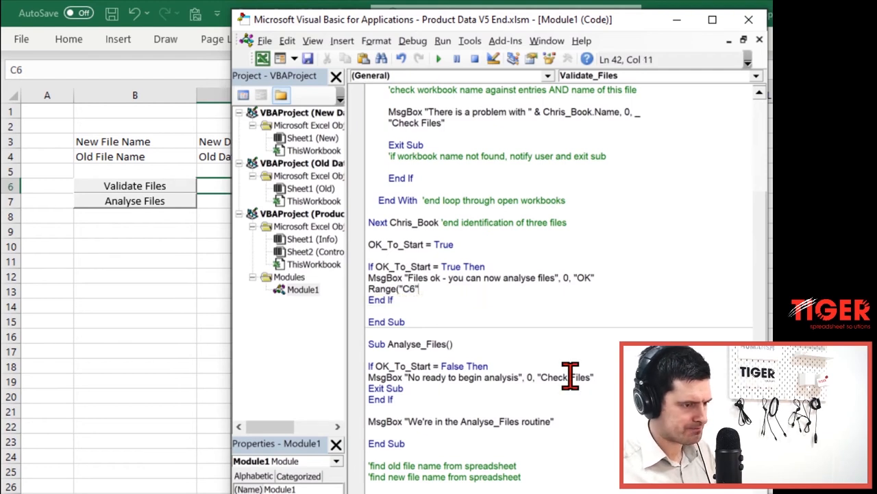
type(".Value =")
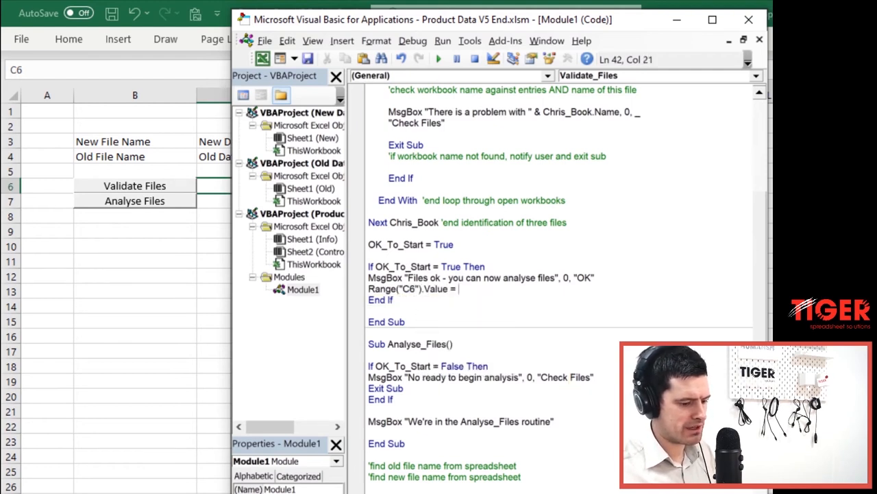
type("\"")
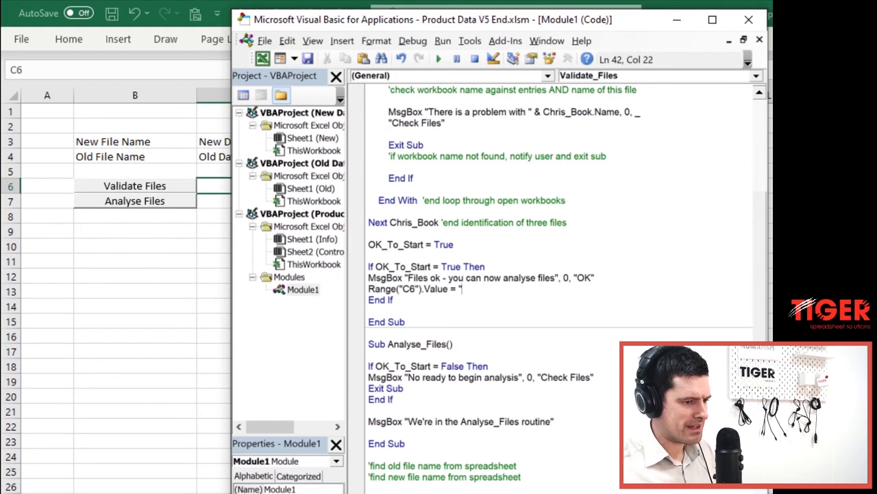
type("Last V")
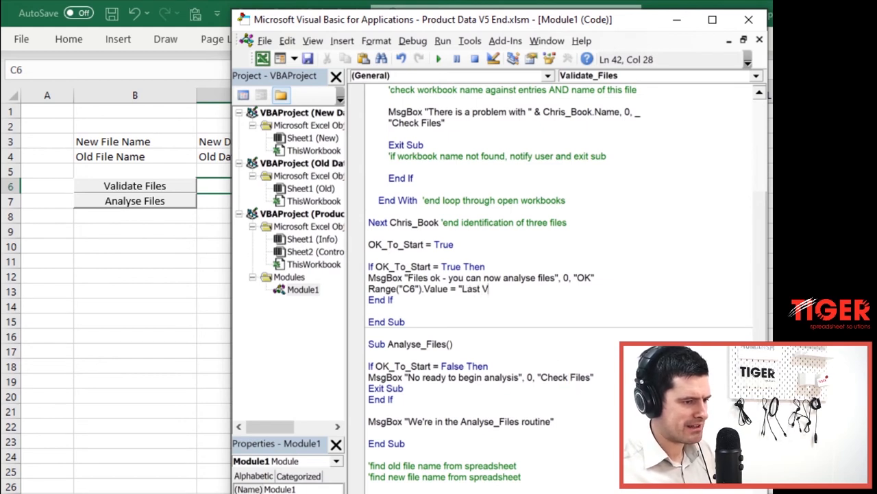
type("alidated:")
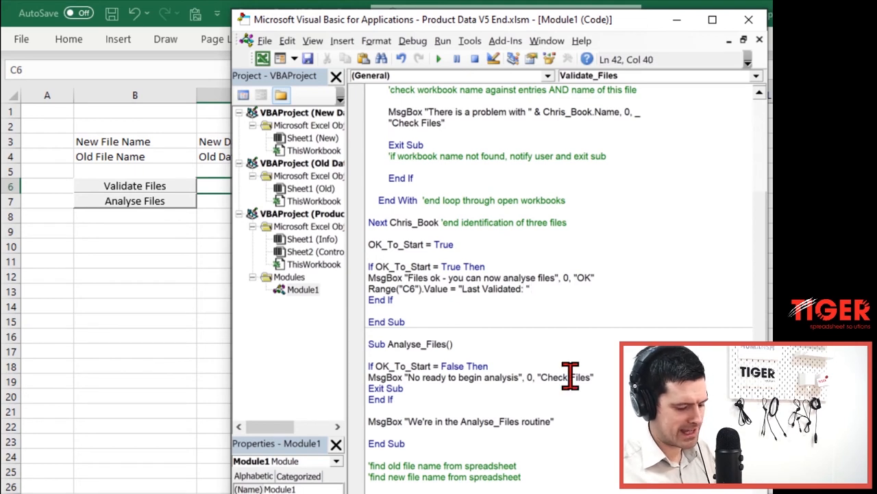
type("& Fo")
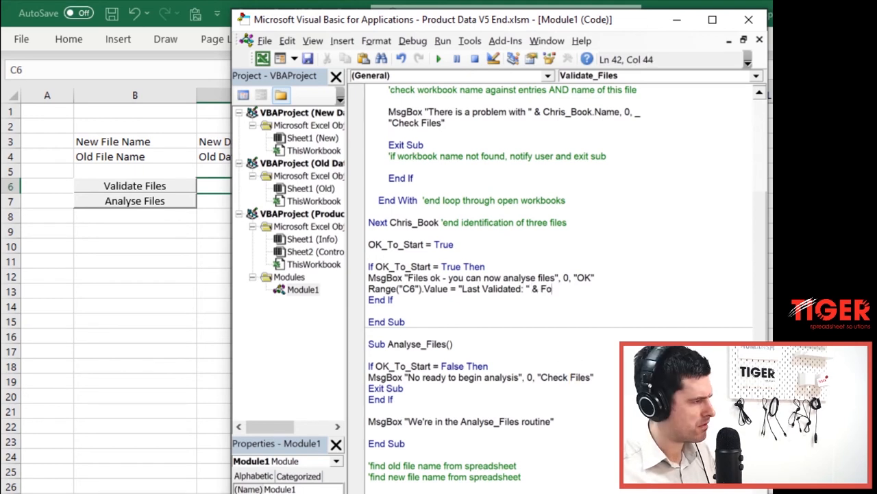
type("Format(")
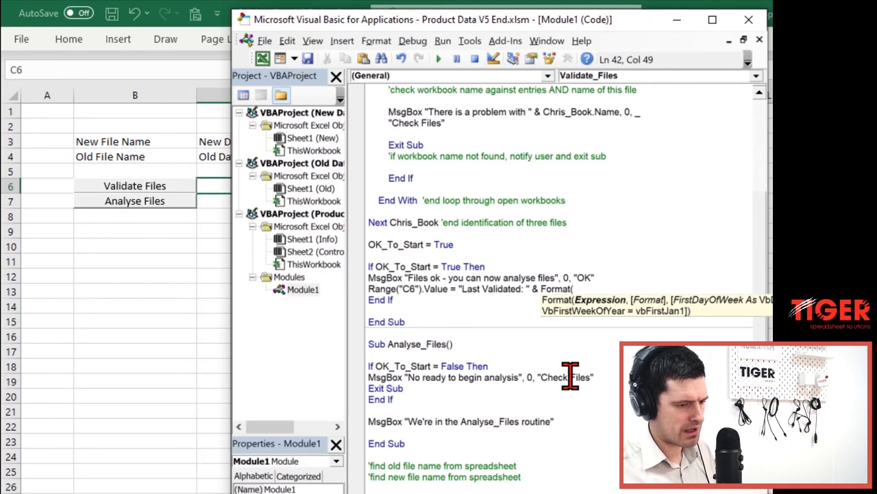
type("now(),")
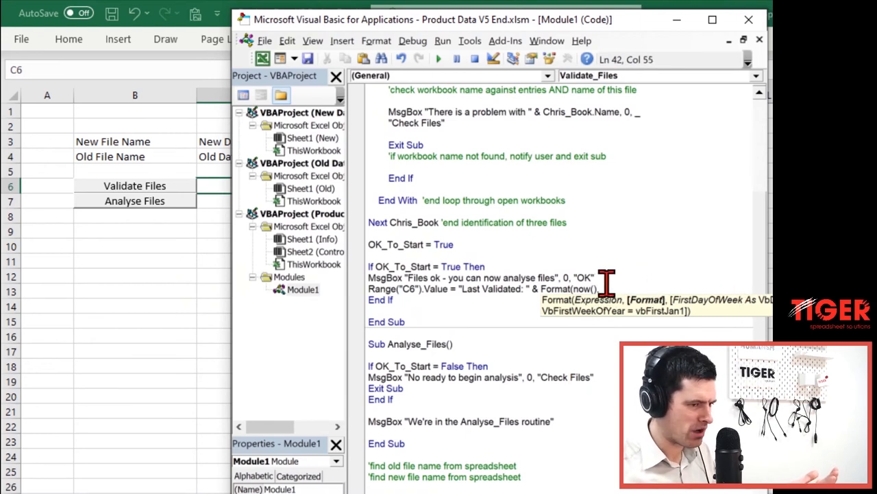
mouse_move(633, 315)
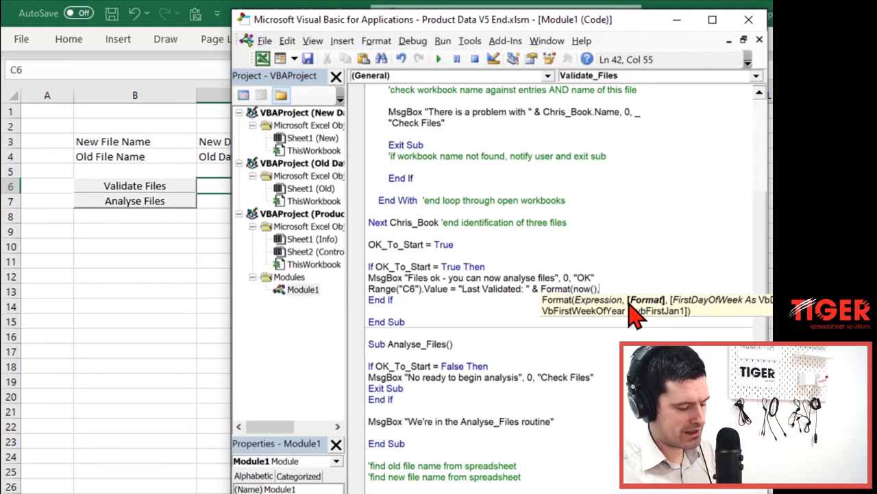
type("DD")
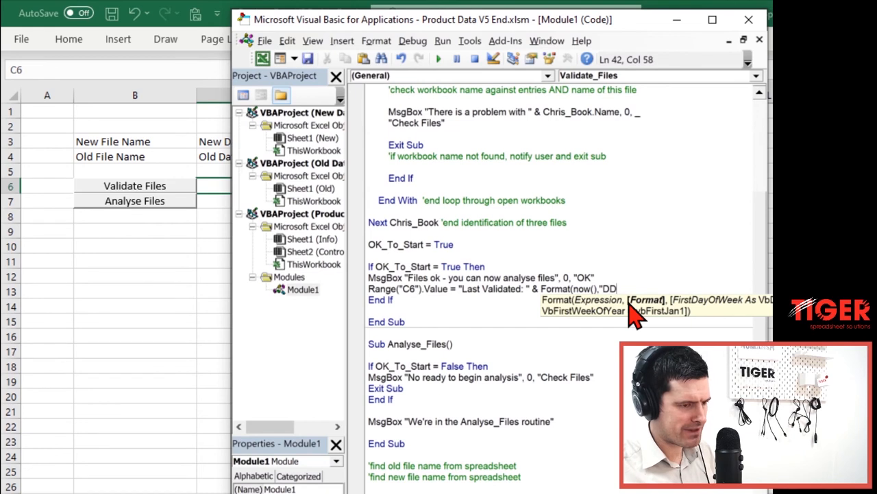
key("Backspace")
type("HH:MM")
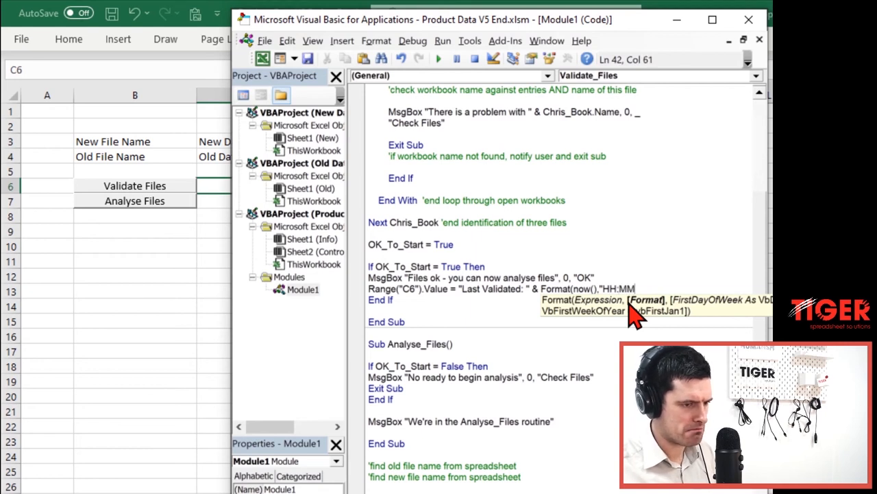
type(":SS")
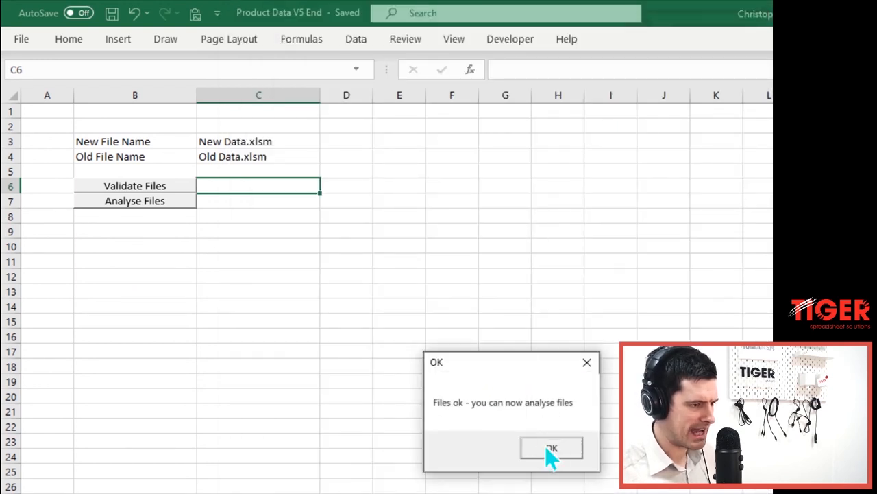
- Acknowledge the message, check C6 shows Last Validated: 10:39:54, and return to the Analyse_Files outline
left_click(551, 446)
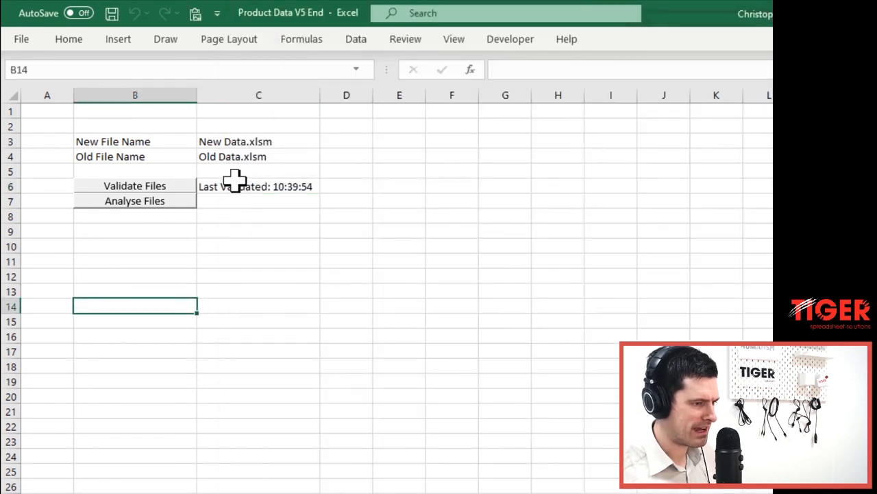
left_click(258, 200)
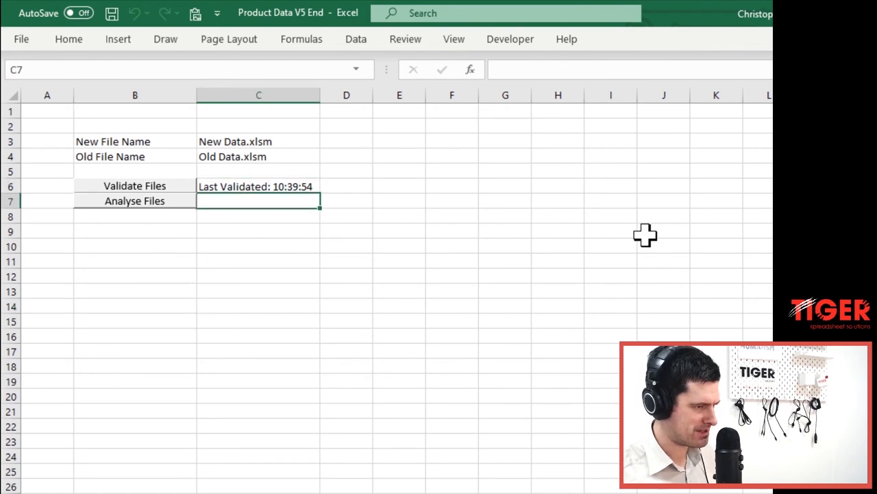
left_click(258, 186)
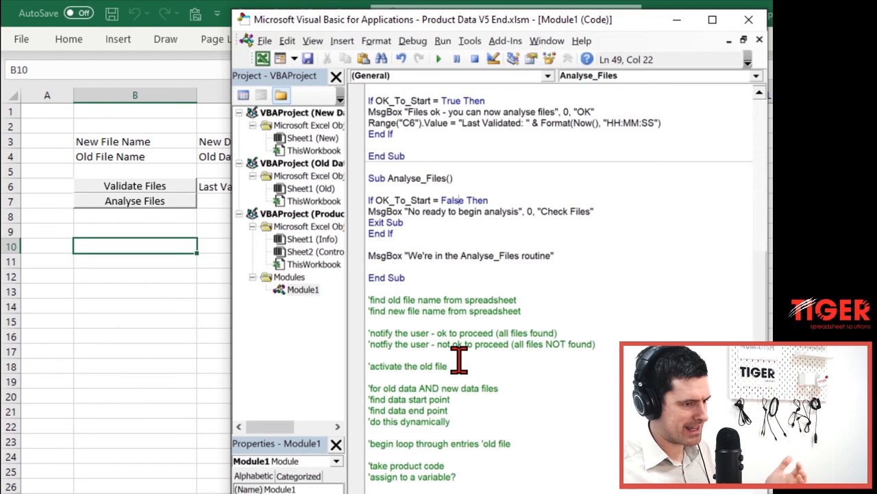
scroll("down", 3)
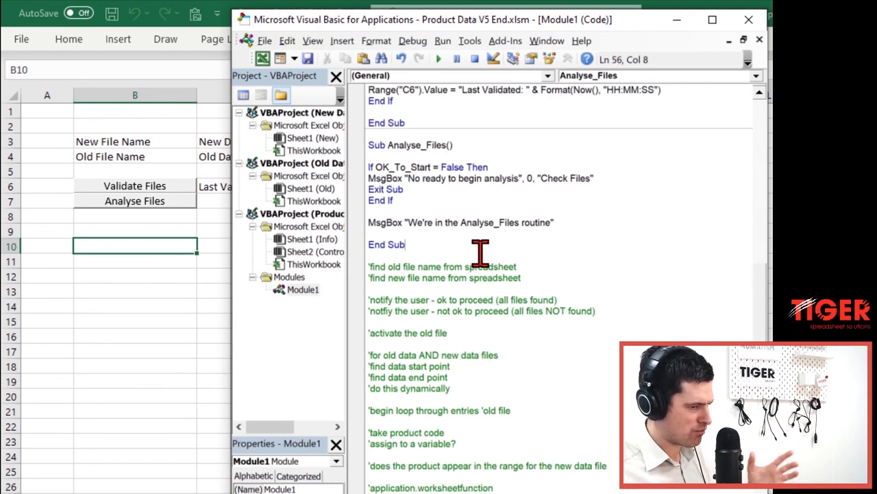